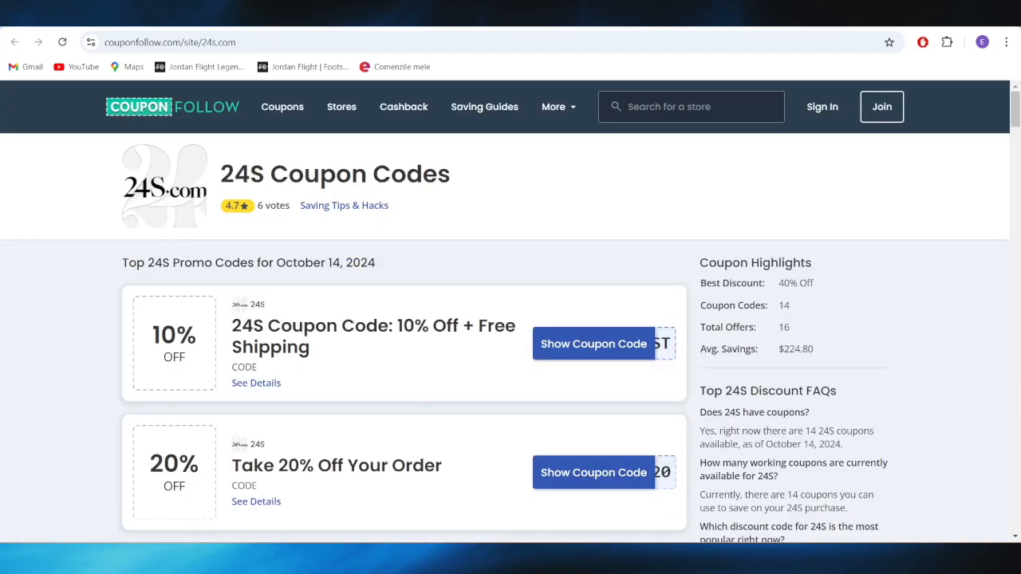
Reveal and copy the 20% off code FALL20 on CouponFollow
scroll(down, 3)
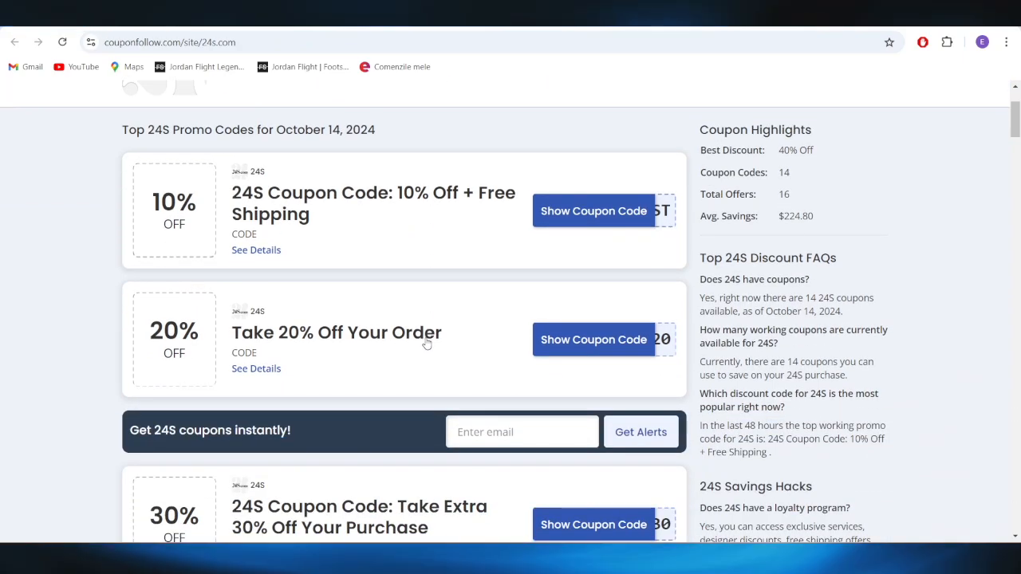
mouse_move(432, 348)
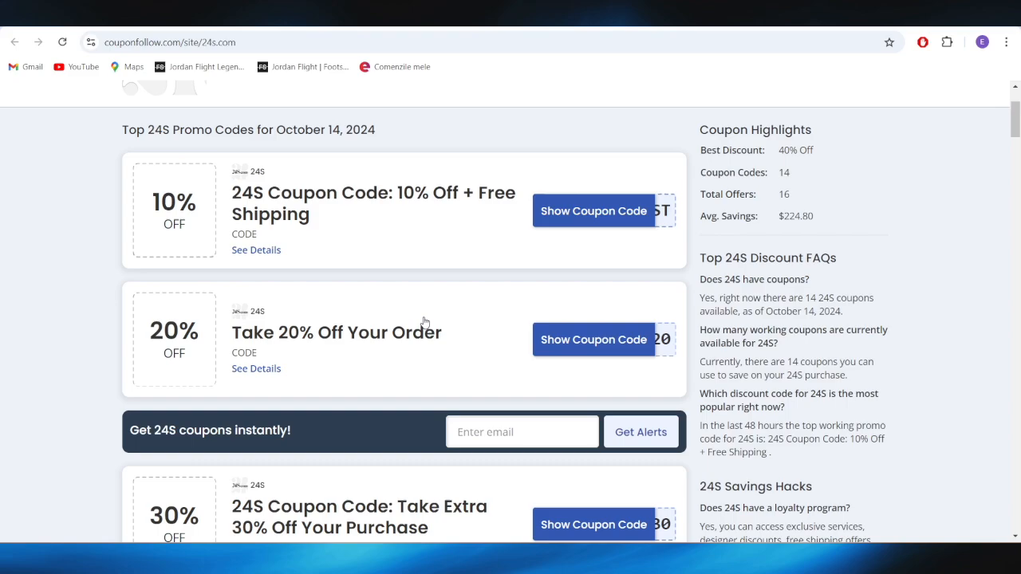
mouse_move(584, 313)
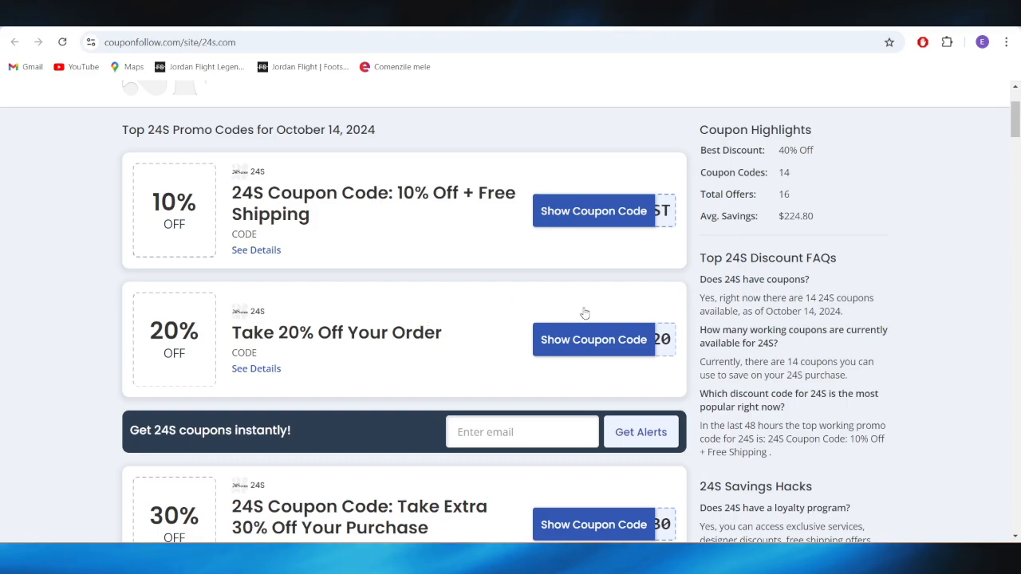
mouse_move(582, 354)
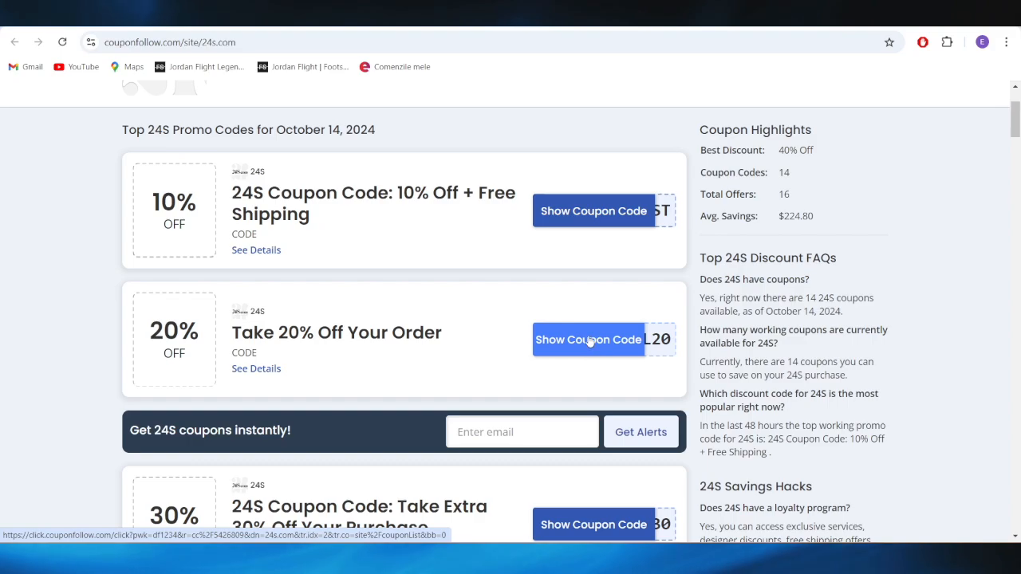
click(589, 339)
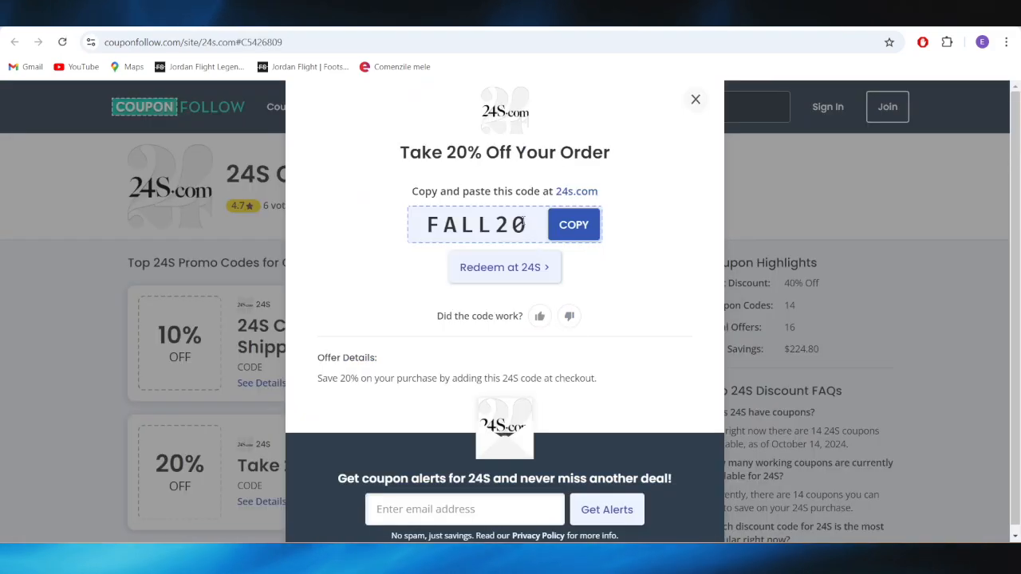
click(573, 224)
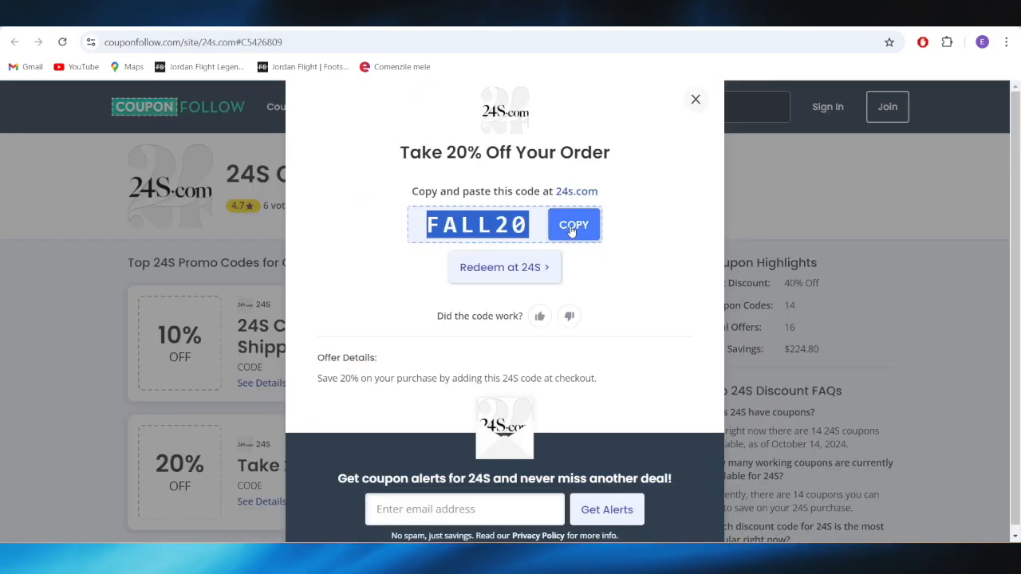
click(573, 224)
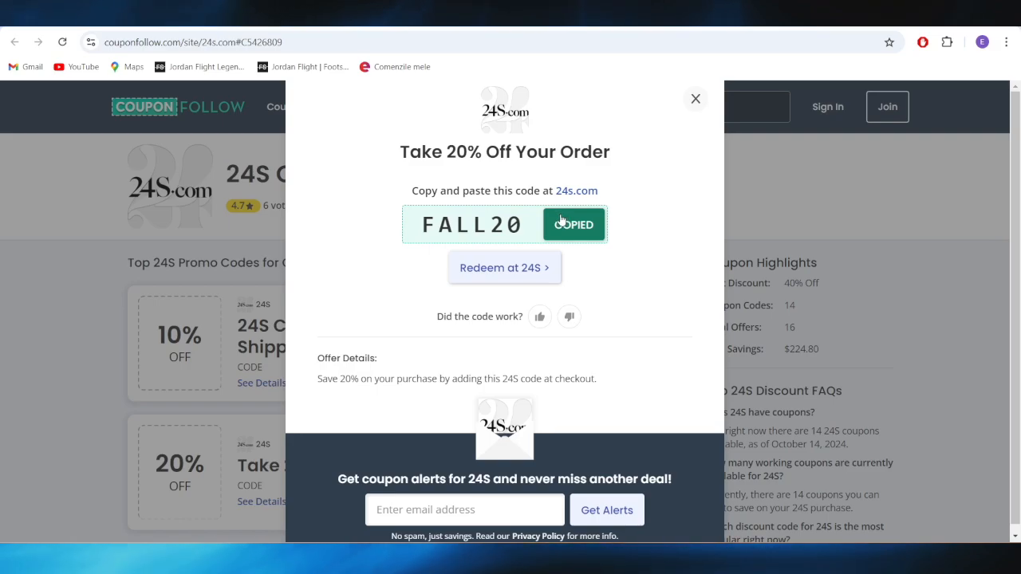
mouse_move(574, 224)
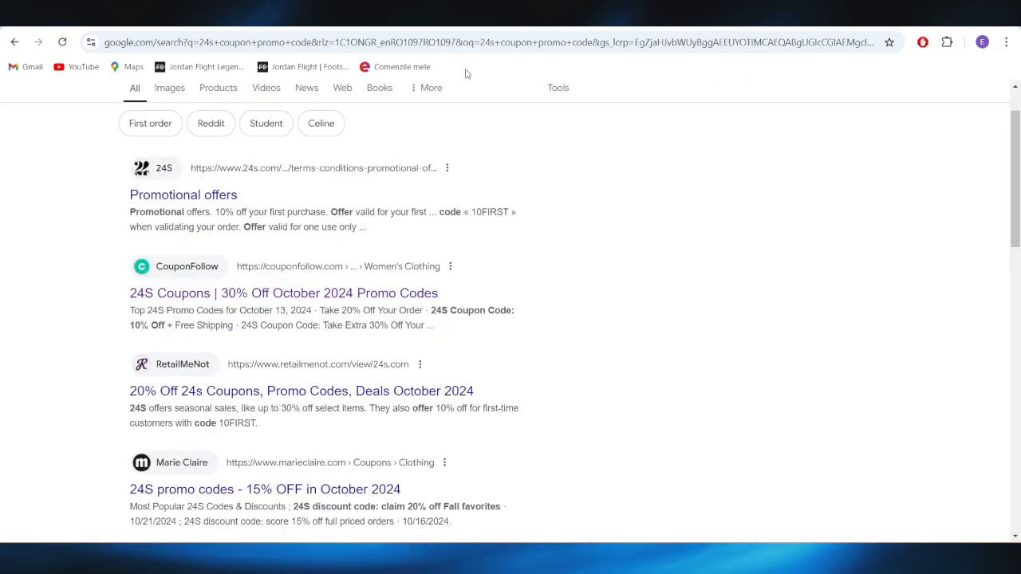
Scroll through RetailMeNot's 24S offers, including 20% and 15% off codes and free shipping
scroll(down, 3)
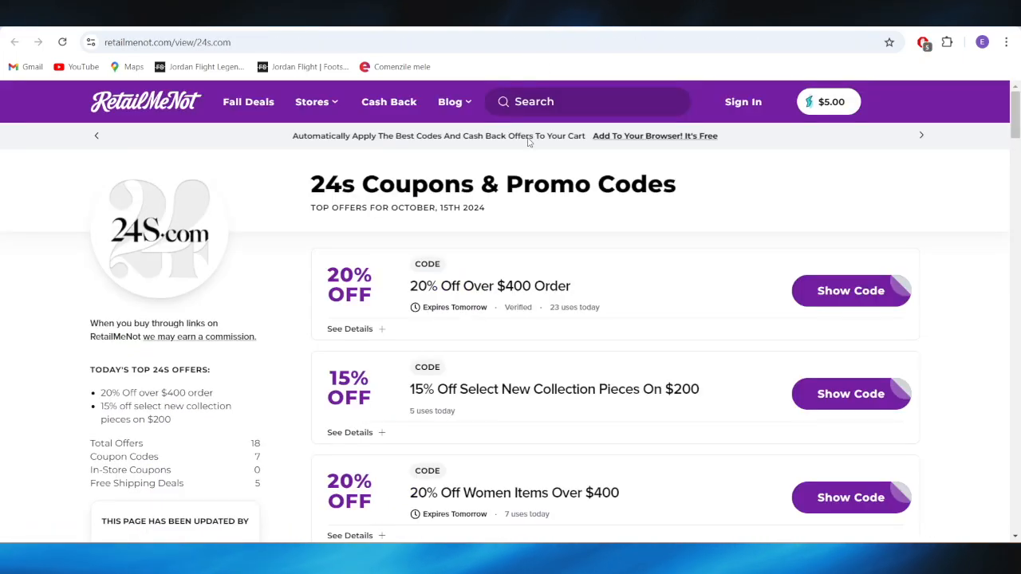
scroll(down, 3)
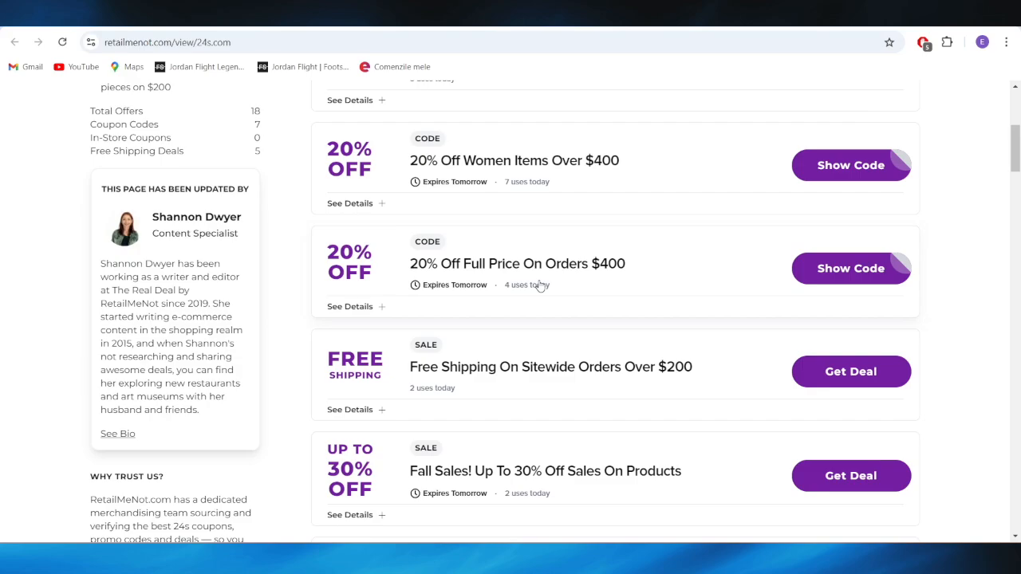
scroll(up, 3)
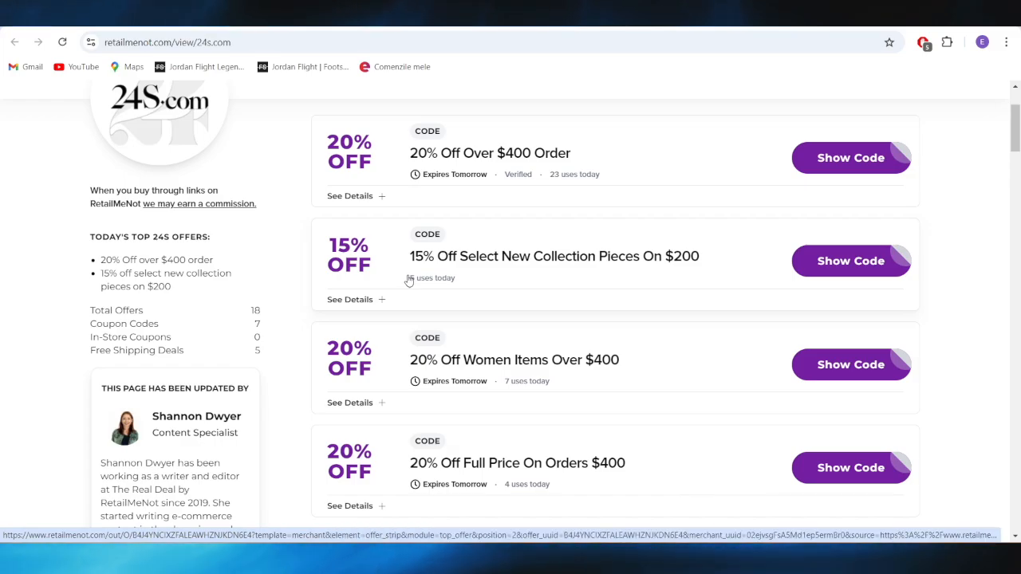
mouse_move(869, 268)
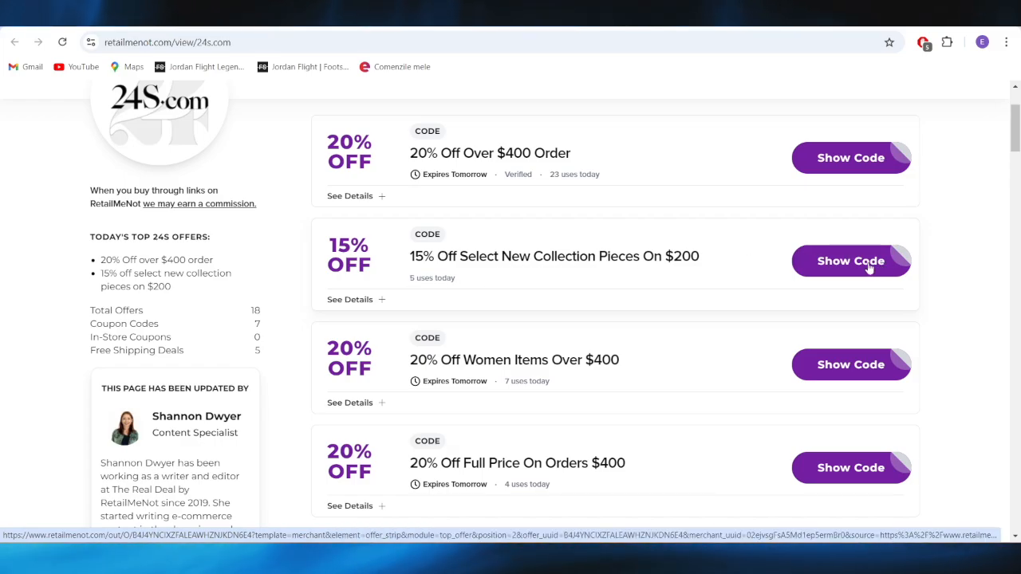
Copy the 15% off new collection code SEP15, then go to the 24S.com homepage
click(851, 261)
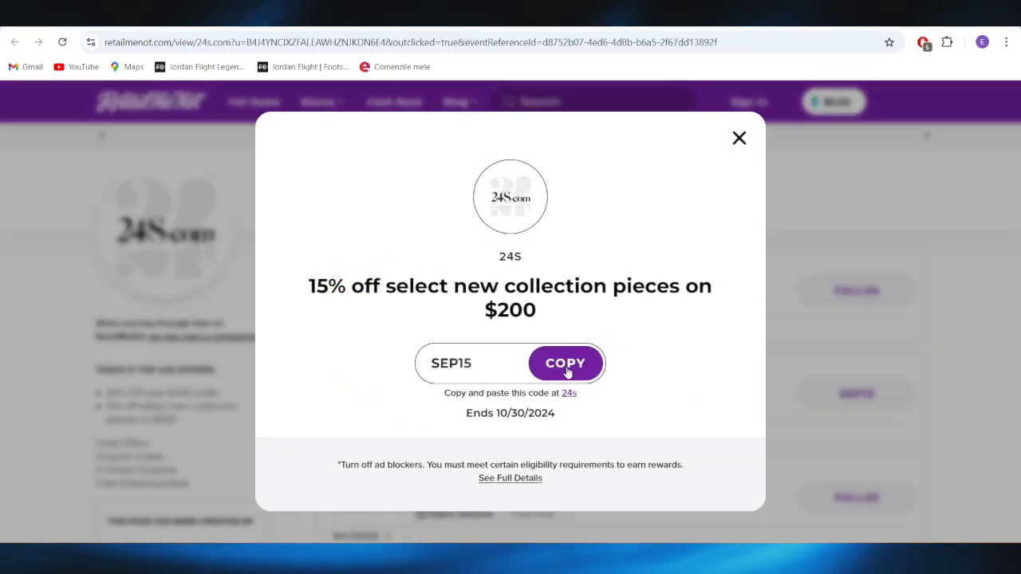
click(565, 363)
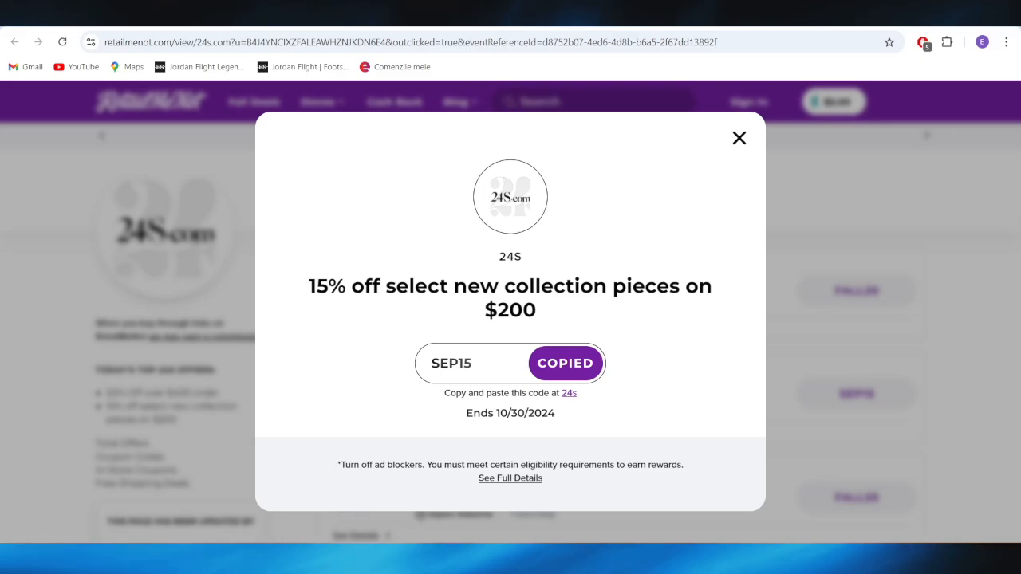
click(739, 137)
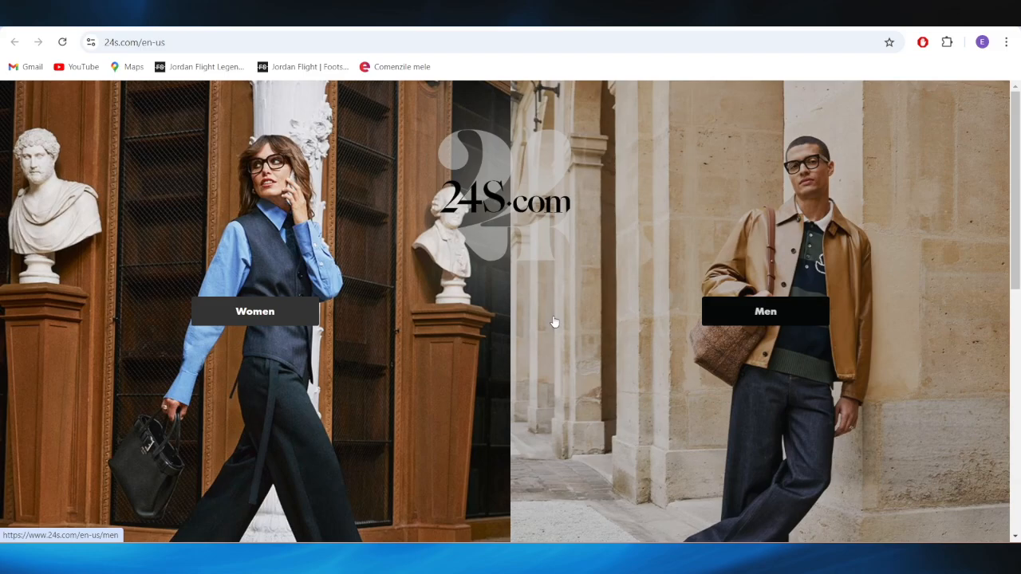
mouse_move(533, 302)
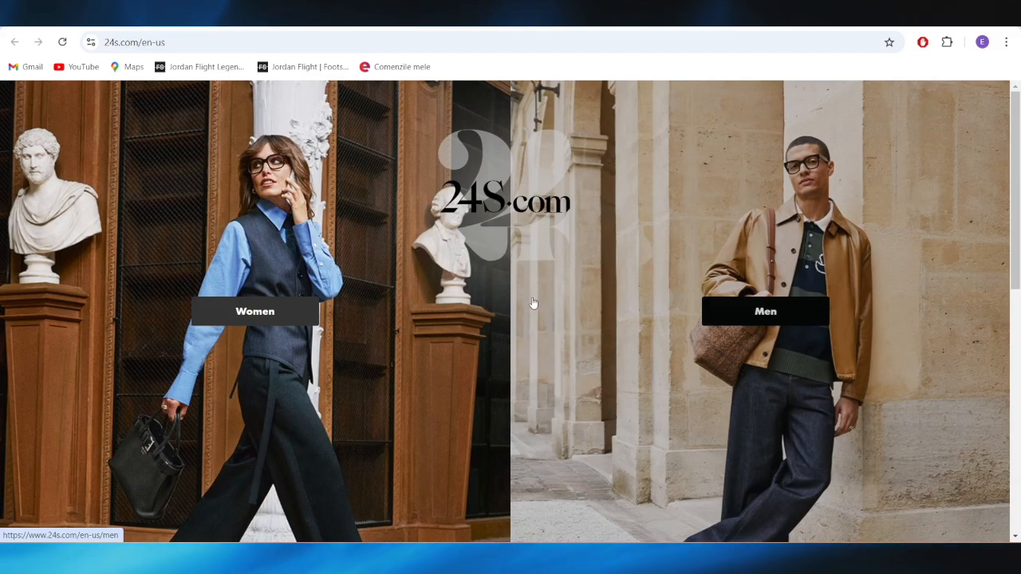